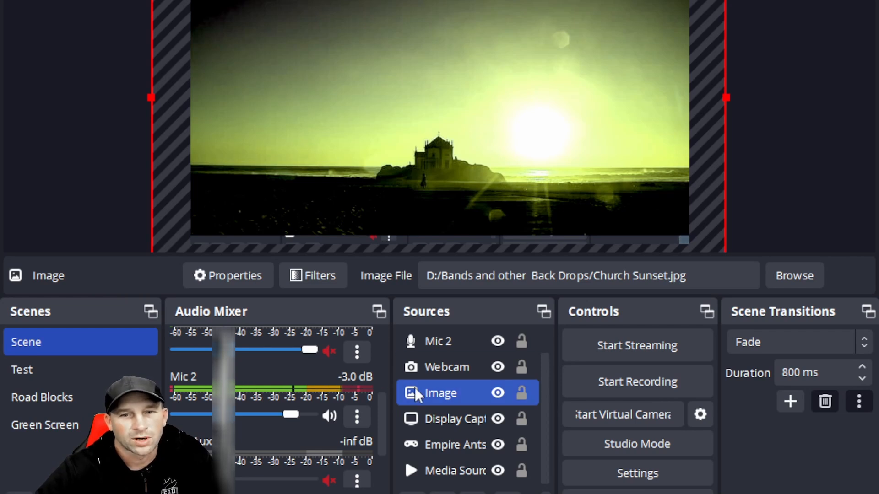
- Select the Mic 2 source in the Sources dock to reach its properties
{"action": "left_click", "coordinate": [437, 341]}
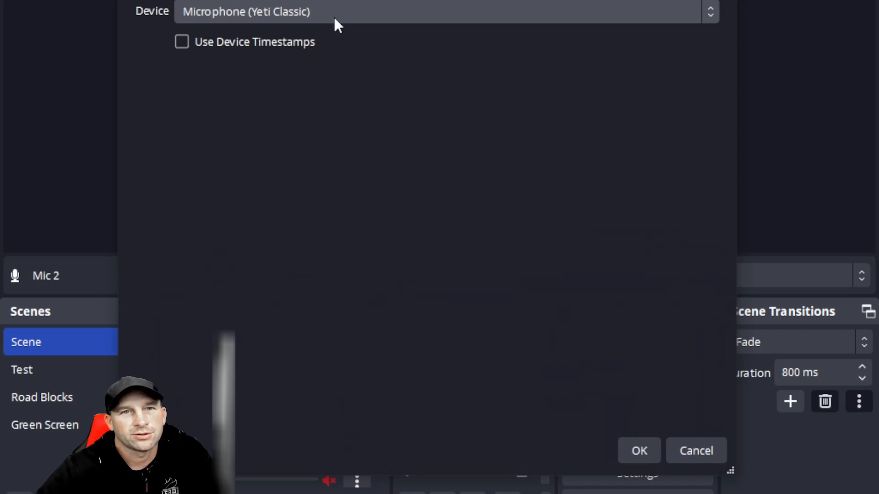
- Switch Mic 2's device from Yeti Classic to Default in the device list
{"action": "left_click", "coordinate": [446, 11]}
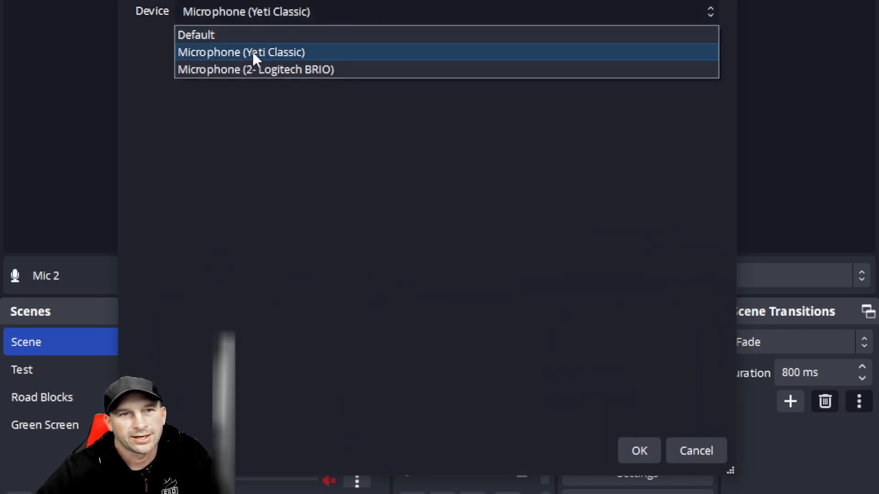
{"action": "left_click", "coordinate": [195, 35]}
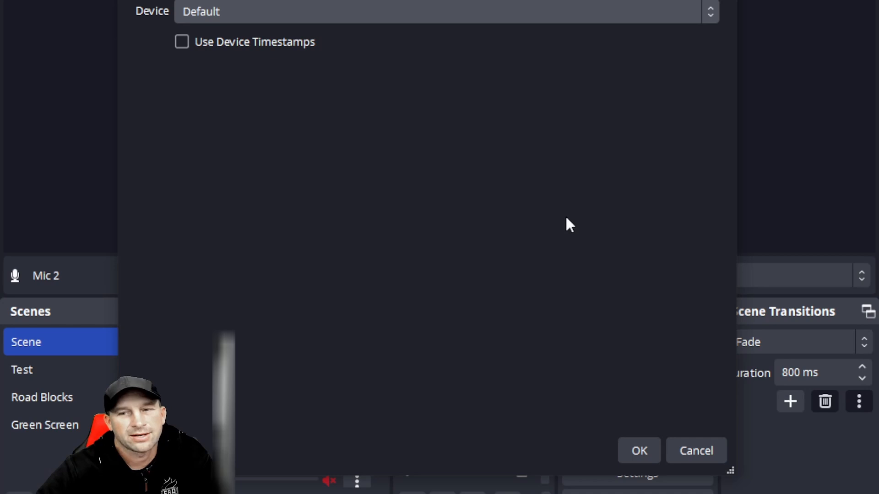
{"action": "mouse_move", "coordinate": [312, 16]}
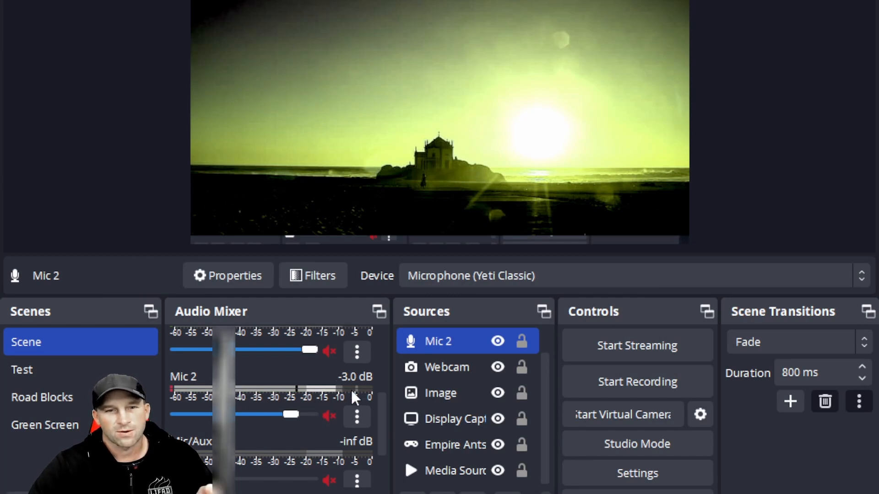
{"action": "mouse_move", "coordinate": [247, 384]}
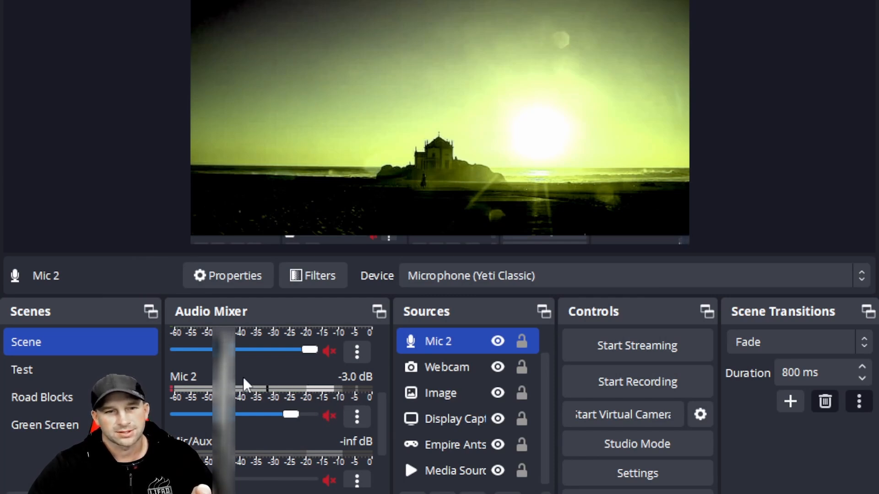
- Reopen Mic 2's settings and keep its device on the Yeti Classic microphone
{"action": "left_click", "coordinate": [329, 416]}
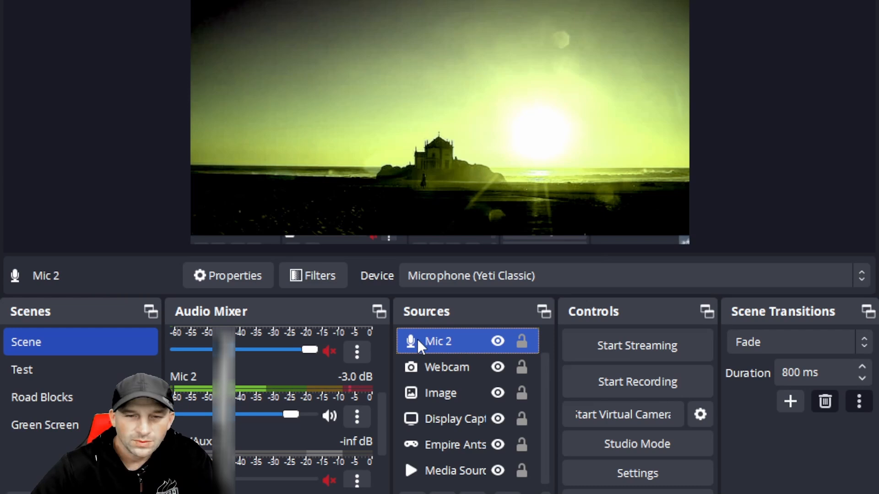
{"action": "left_click", "coordinate": [227, 275]}
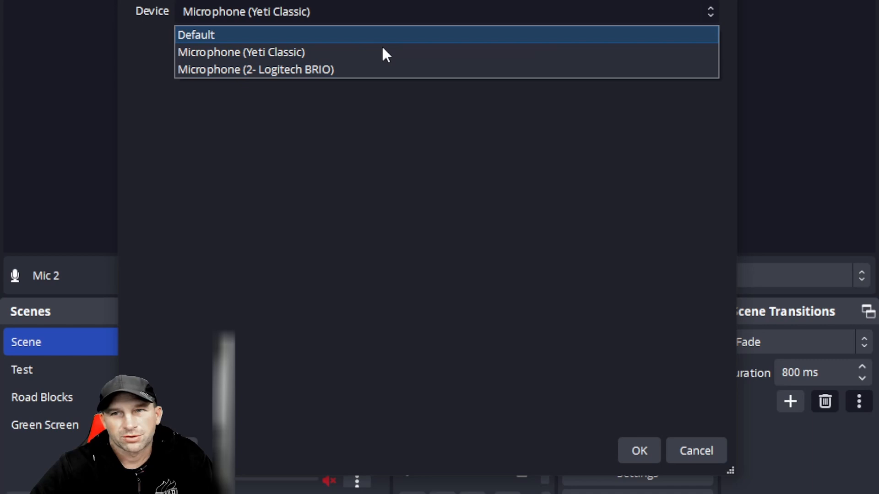
{"action": "left_click", "coordinate": [241, 52]}
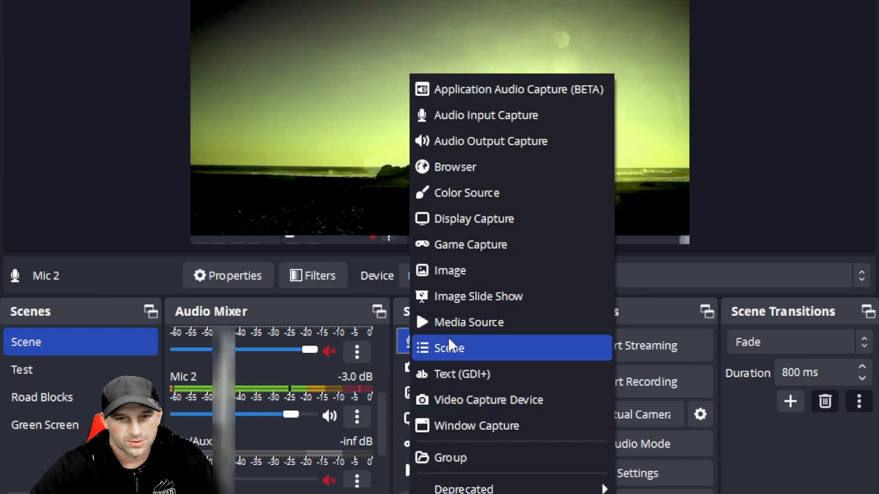
{"action": "mouse_move", "coordinate": [475, 157]}
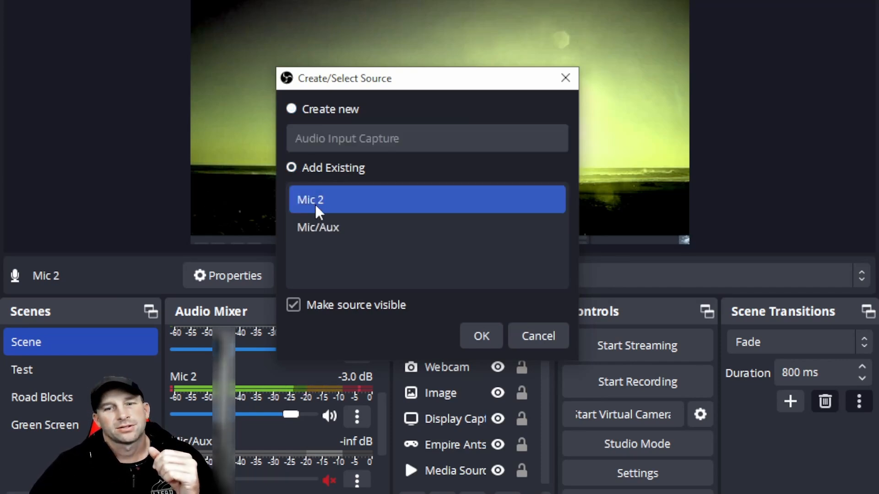
- Pick the existing Mic 2 source to add it to the scene again
{"action": "left_click", "coordinate": [480, 335]}
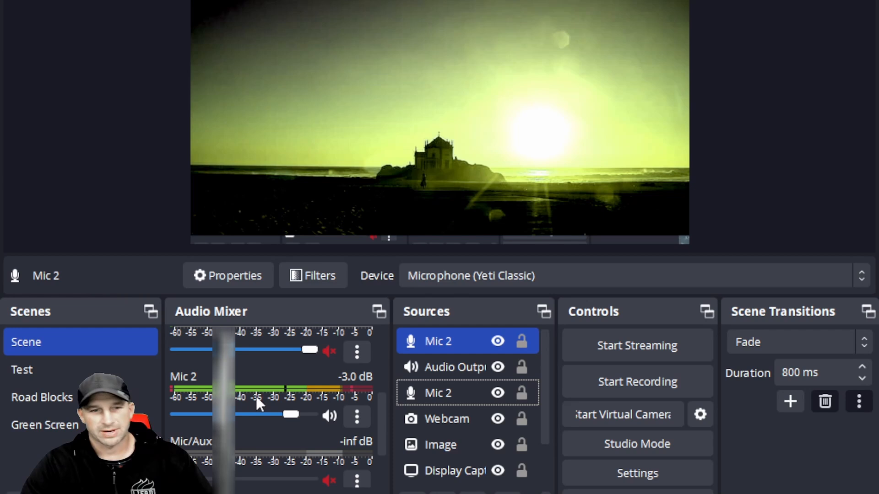
- Click through the Mic 2 copies and the audio output source, opening their context menus
{"action": "left_click", "coordinate": [437, 392]}
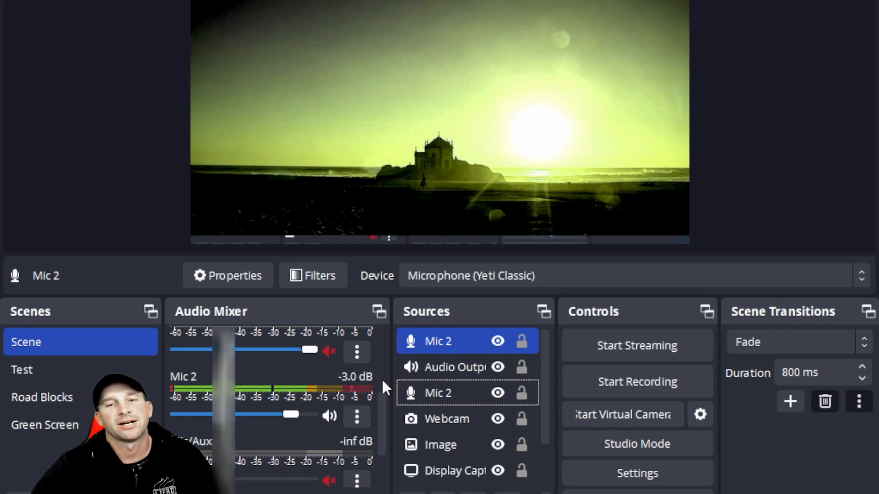
{"action": "left_click", "coordinate": [454, 366]}
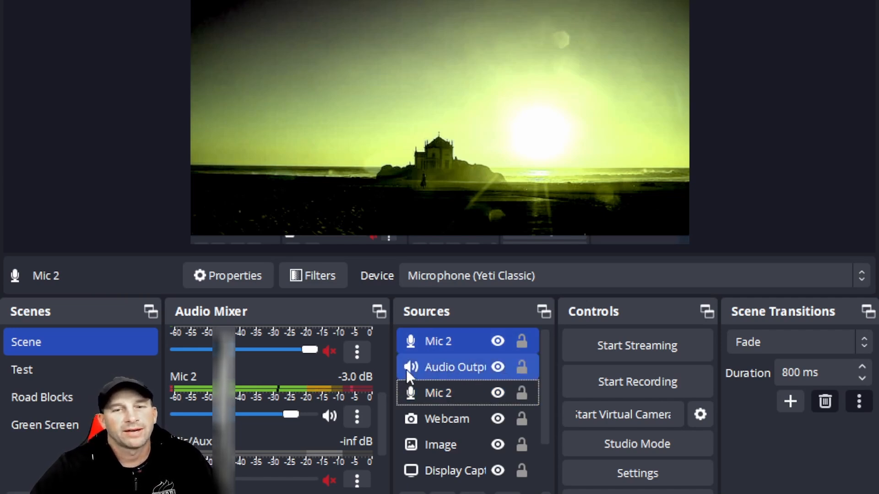
{"action": "right_click", "coordinate": [439, 341]}
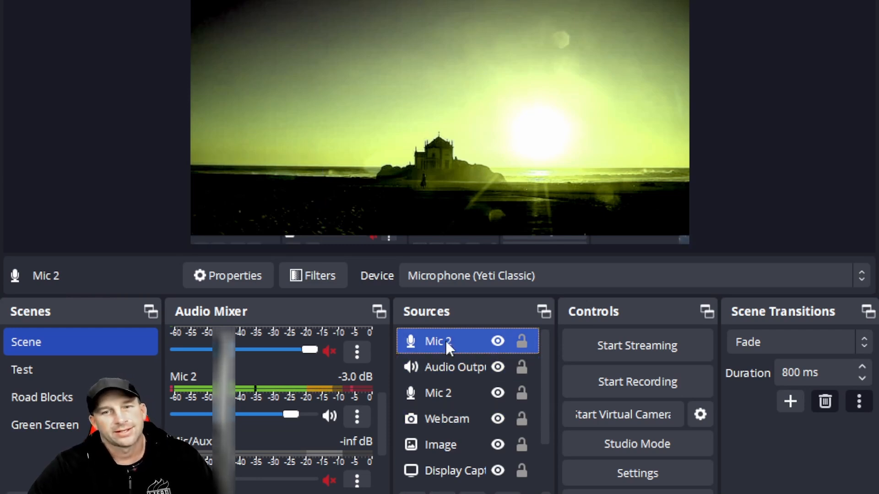
{"action": "left_click", "coordinate": [437, 392]}
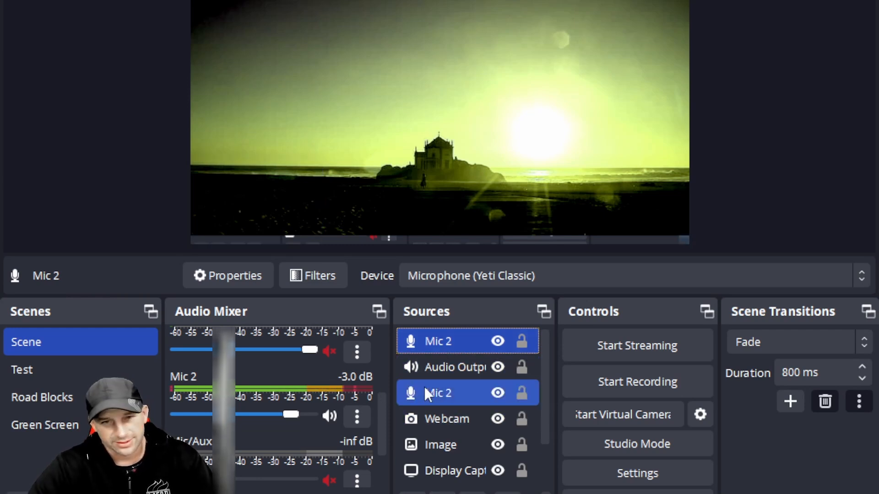
{"action": "right_click", "coordinate": [438, 393]}
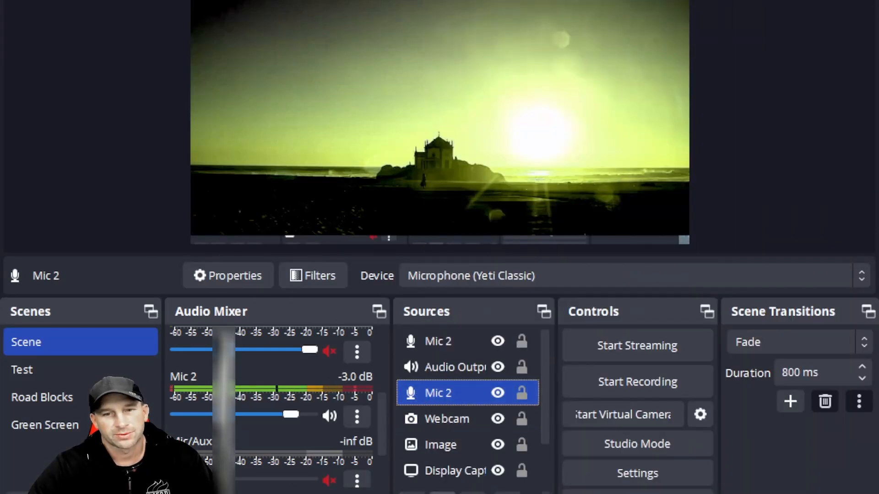
- Verify the duplicate Mic 2 uses the Yeti Classic, then right-click the original Mic 2
{"action": "left_click", "coordinate": [439, 392]}
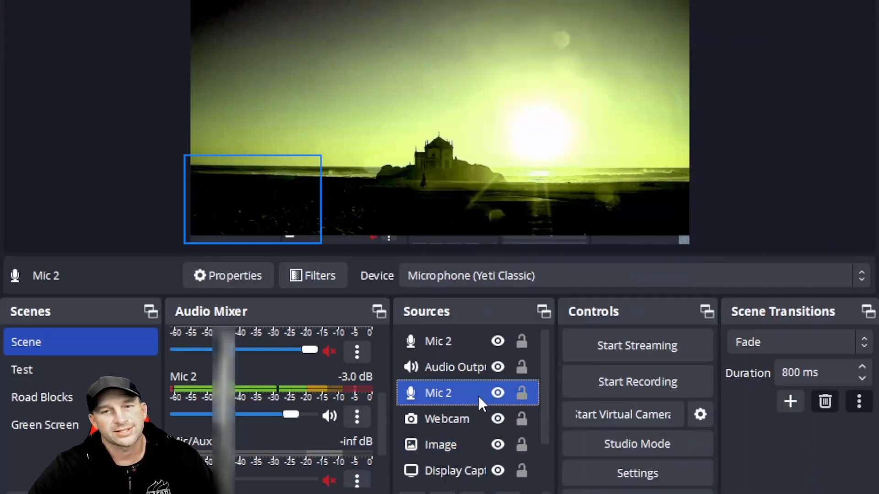
{"action": "left_click", "coordinate": [228, 275]}
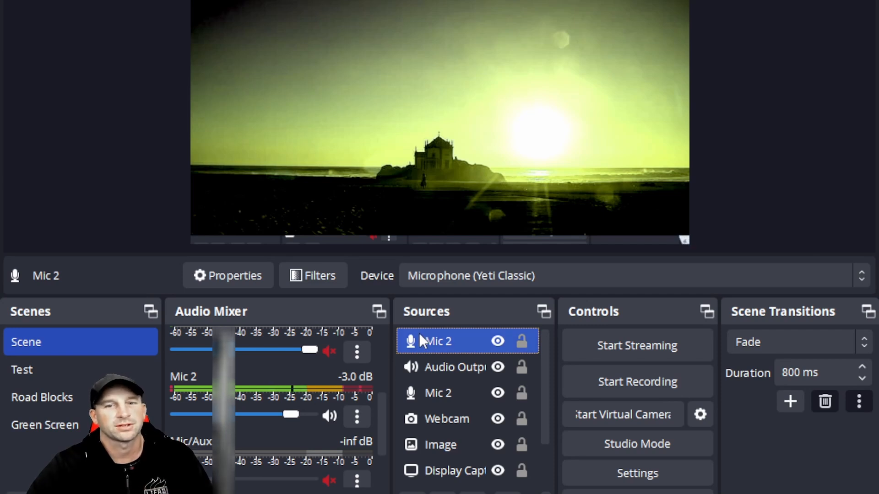
{"action": "left_click", "coordinate": [228, 275]}
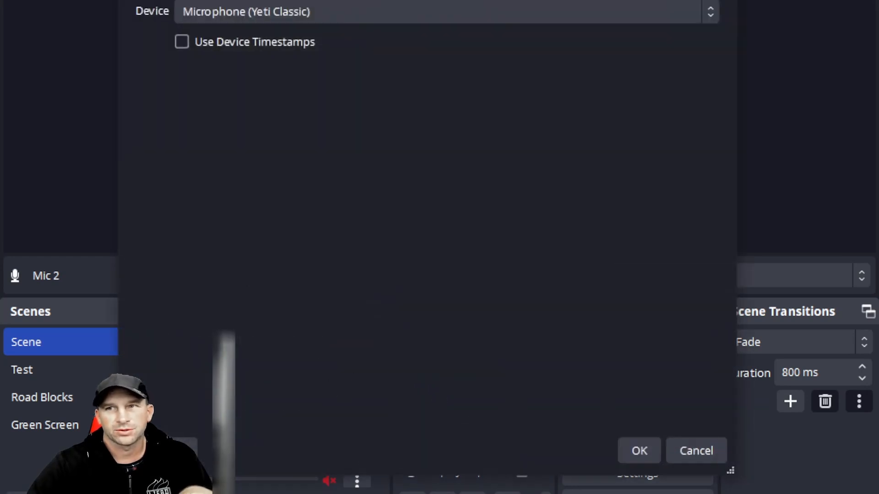
{"action": "right_click", "coordinate": [411, 393]}
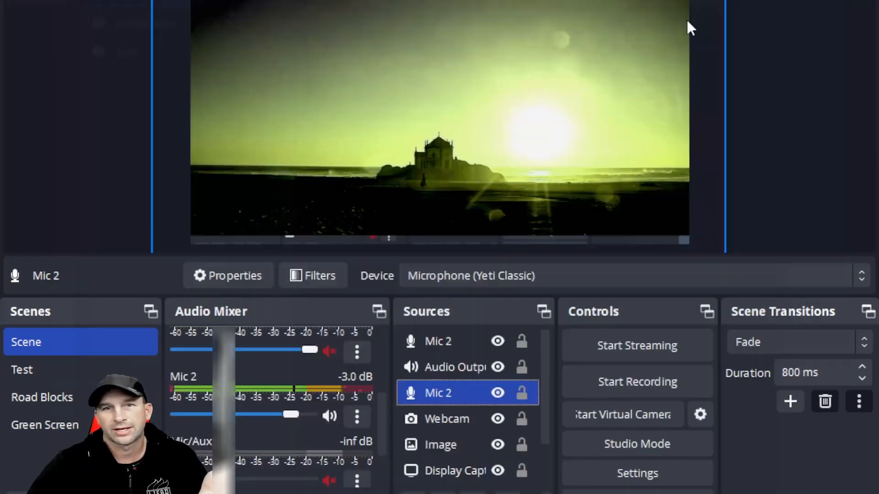
{"action": "right_click", "coordinate": [438, 392]}
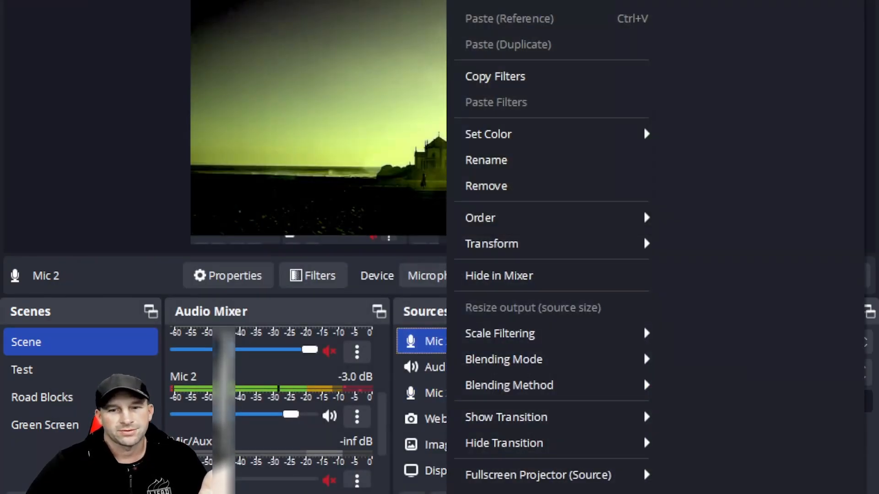
- Open Mic 2's filters and inspect the Compressor and Gain filters
{"action": "left_click", "coordinate": [313, 275]}
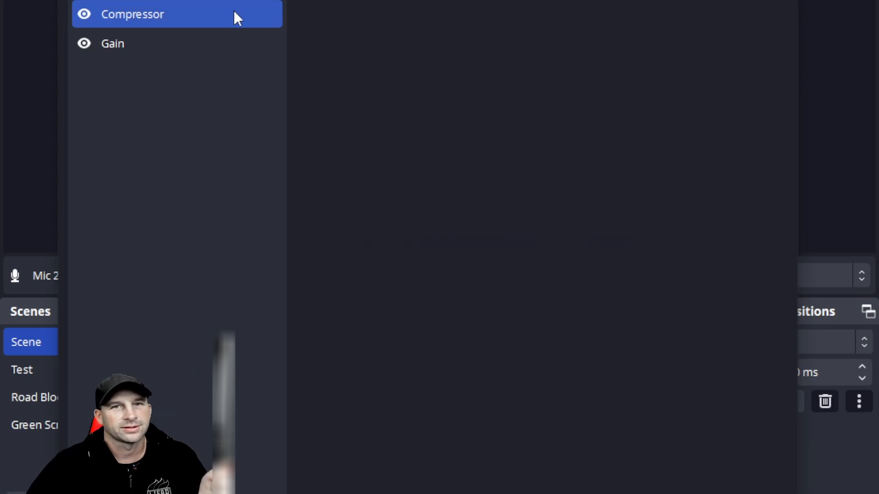
{"action": "left_click", "coordinate": [112, 44]}
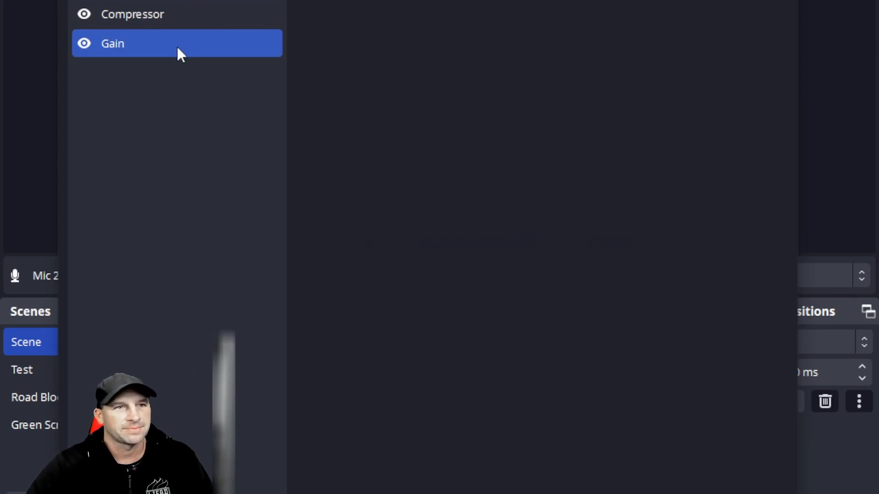
{"action": "mouse_move", "coordinate": [199, 57]}
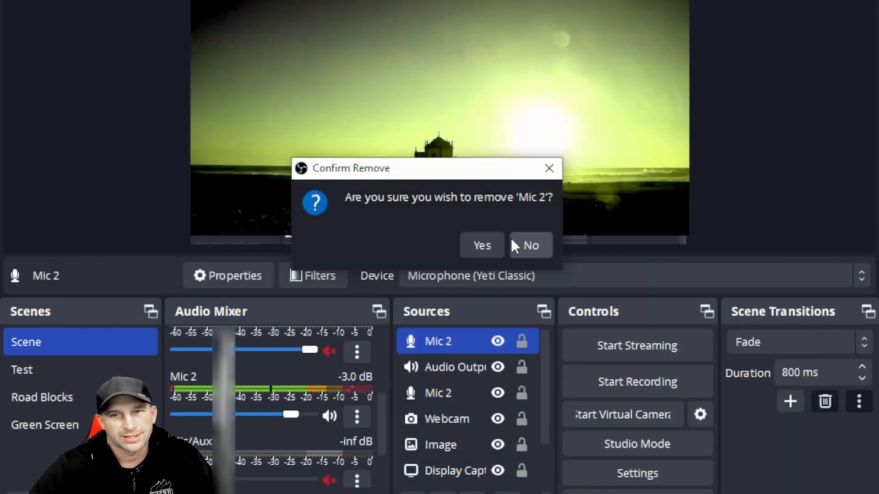
- Confirm removing the extra Mic 2, then select the Display Capture source
{"action": "left_click", "coordinate": [482, 245]}
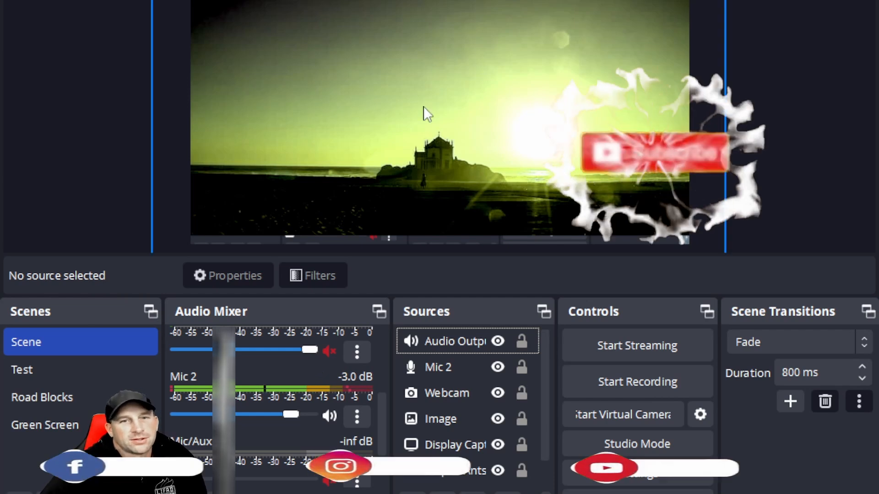
{"action": "left_click", "coordinate": [455, 444]}
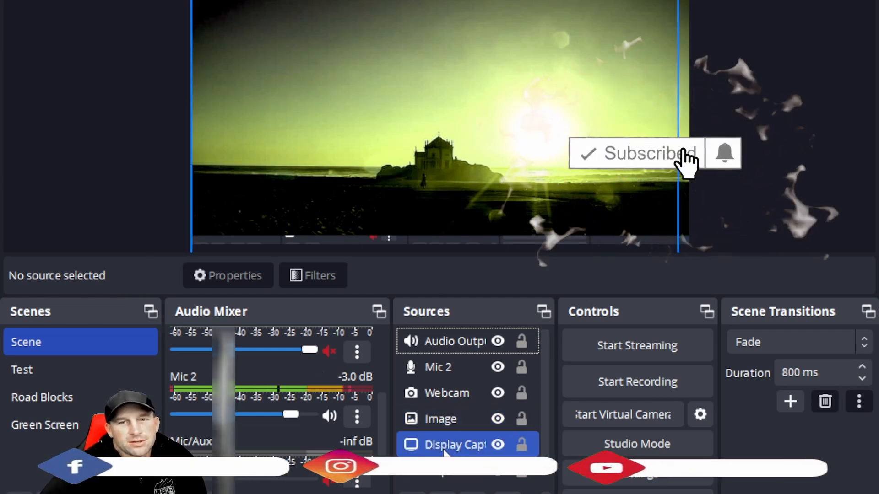